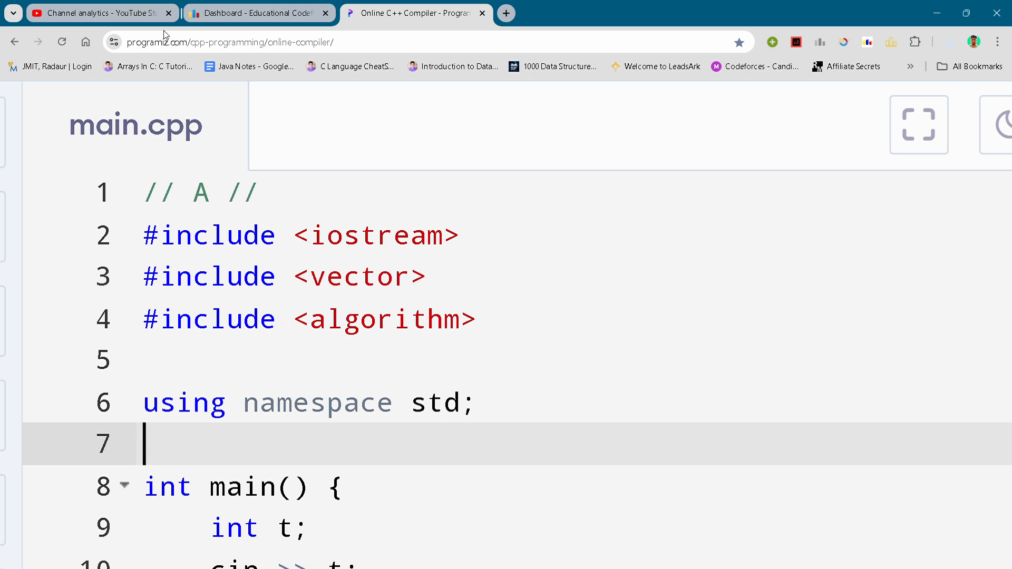
mouse_move(179, 120)
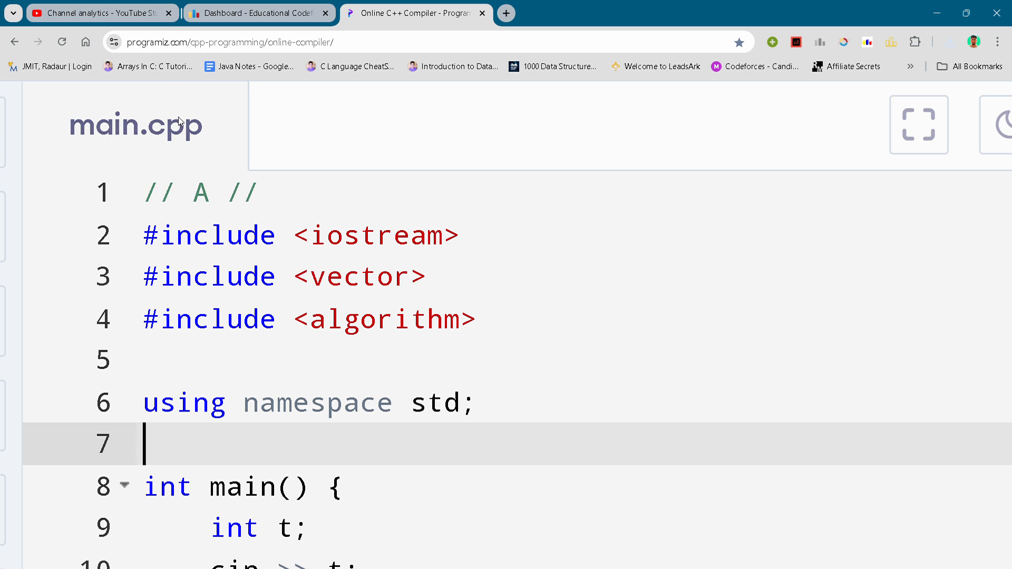
mouse_move(210, 307)
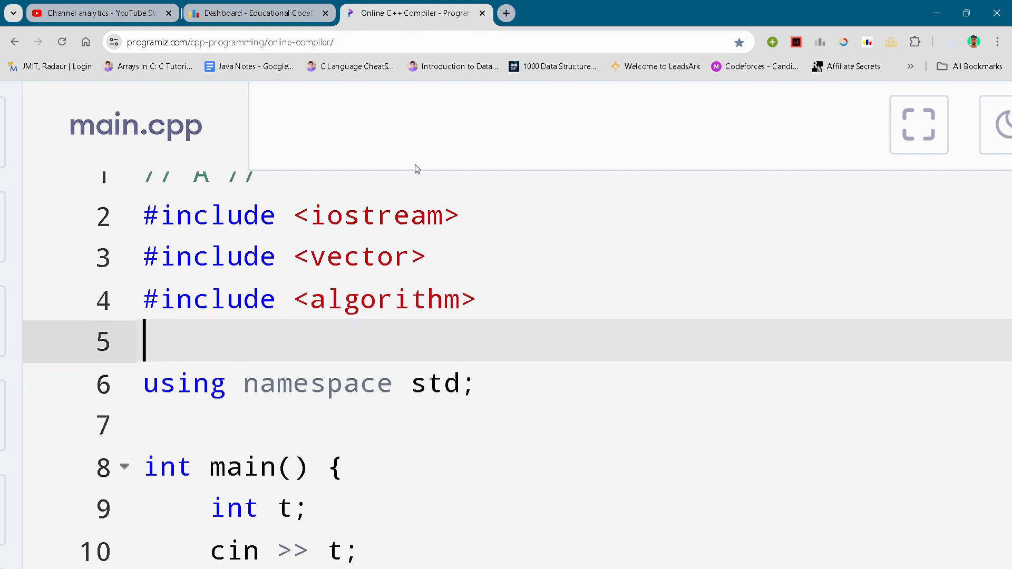
- Scroll main.cpp to lines 17–27 showing the points input loop and the gap-of-2 check
scroll(down, 3)
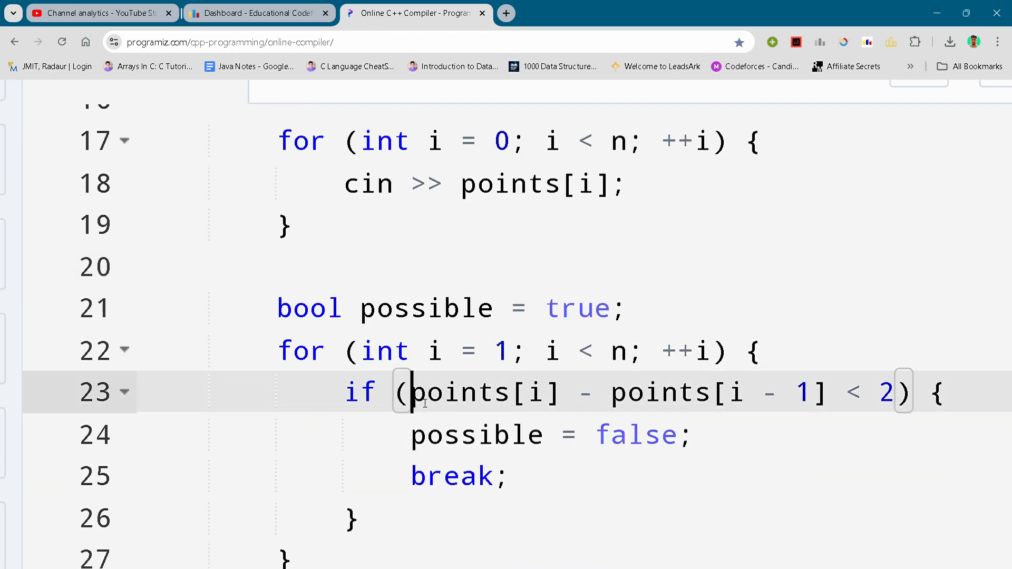
click(383, 435)
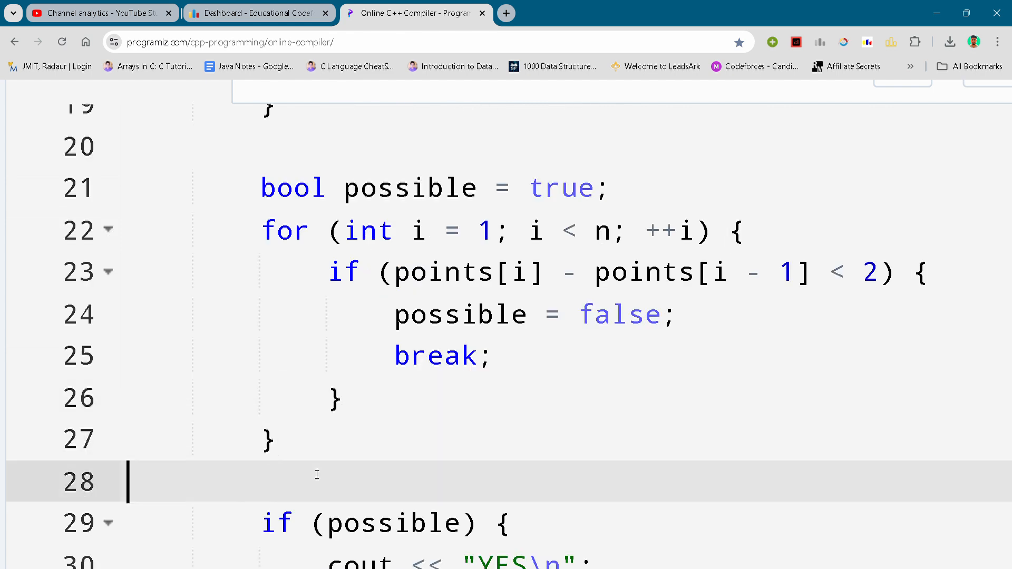
- Scroll to lines 29–37 showing the NO branch, loop closing, and return 0
scroll(down, 3)
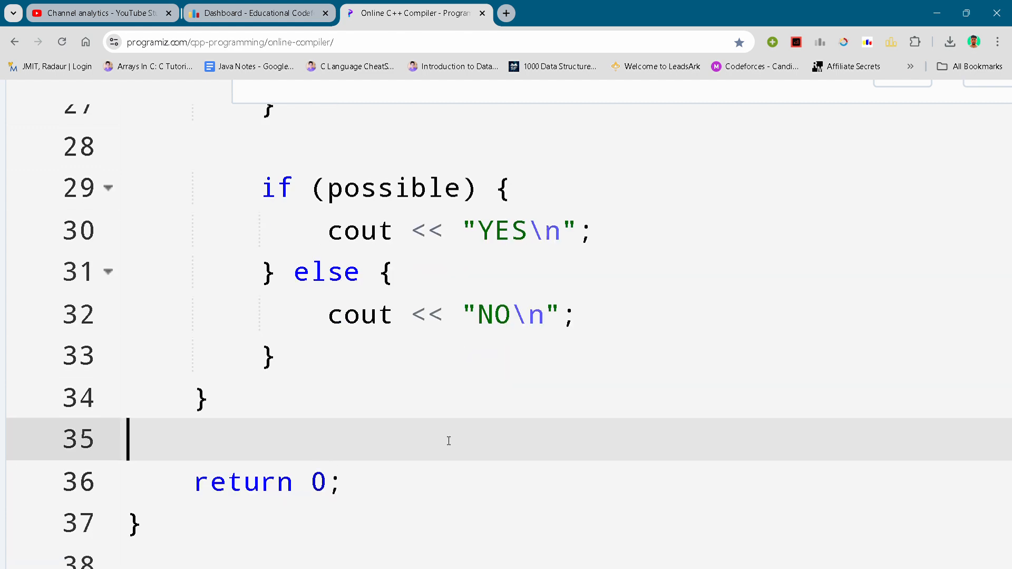
scroll(down, 3)
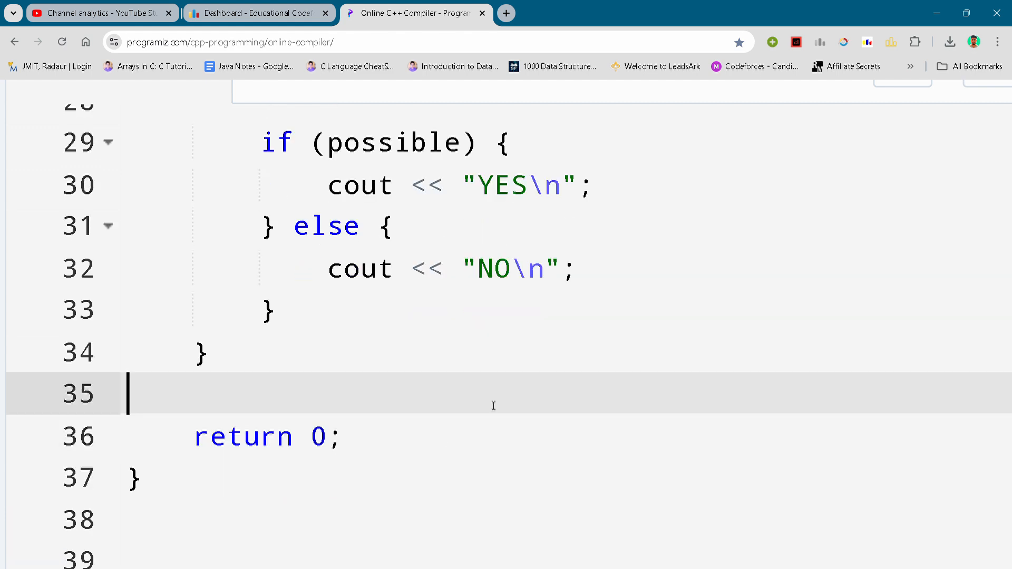